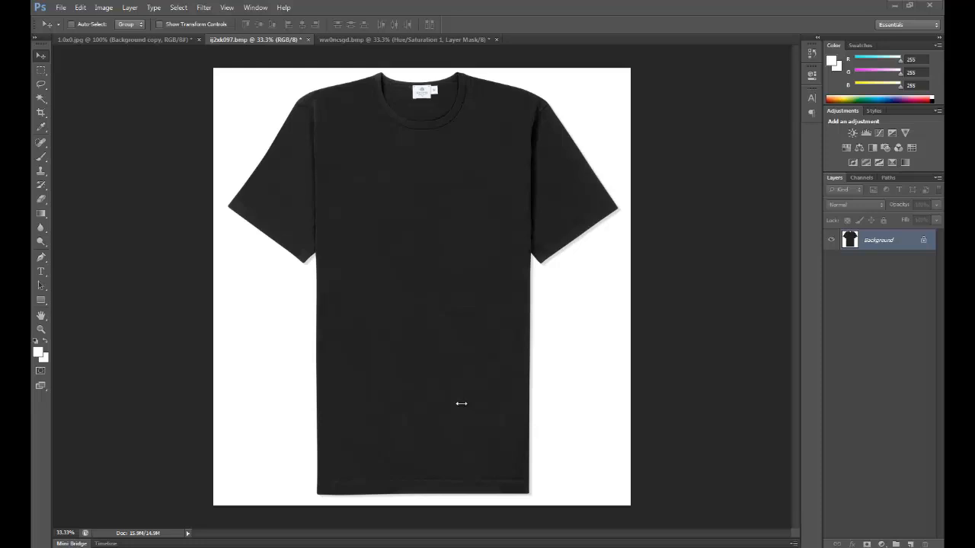
mouse_move(923, 424)
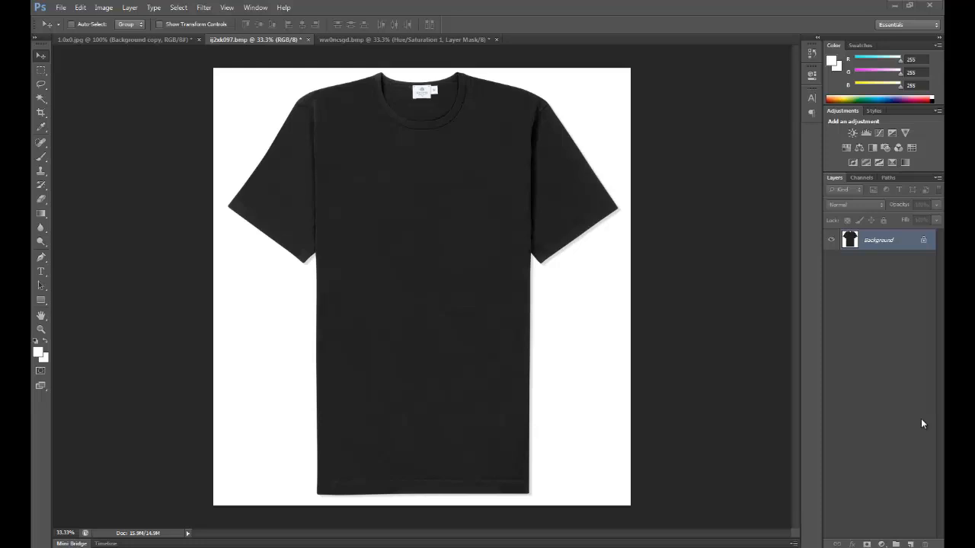
mouse_move(887, 201)
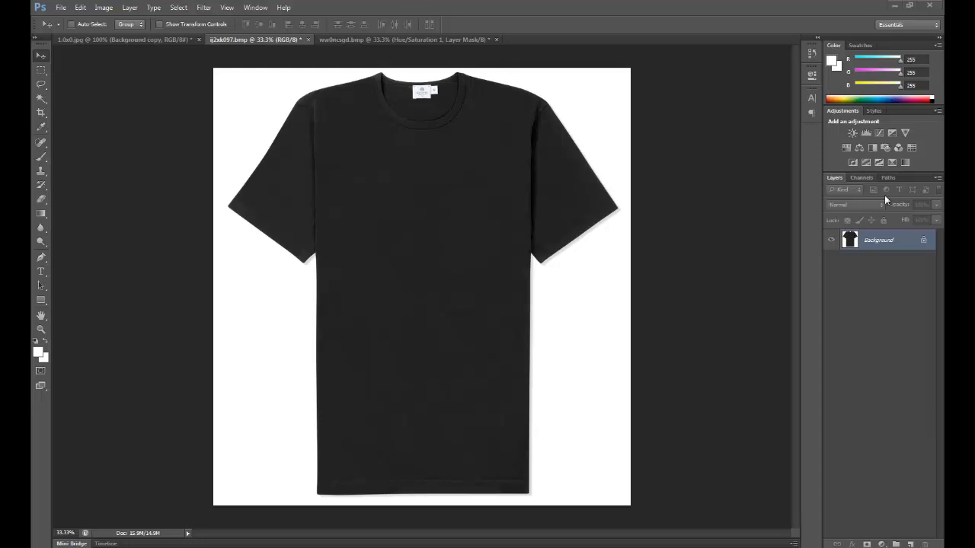
mouse_move(914, 249)
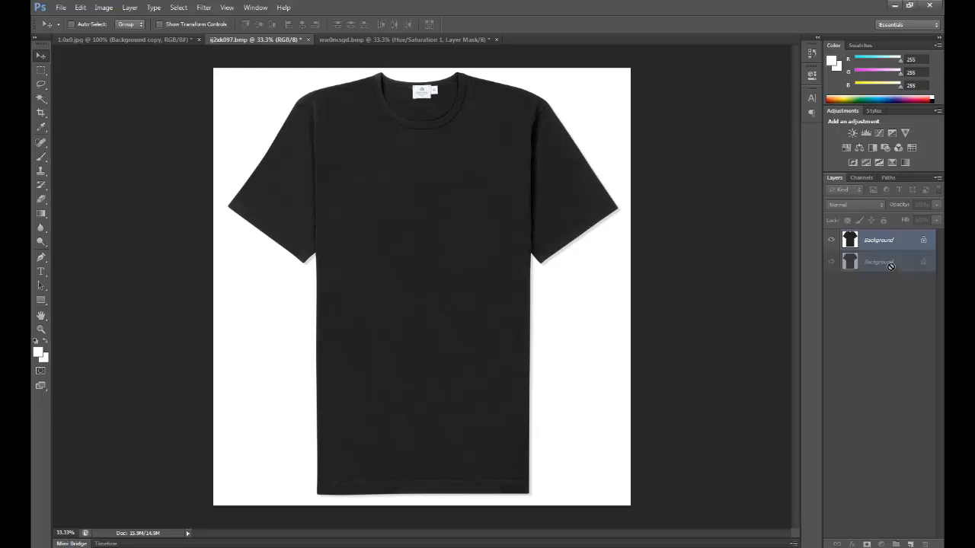
Duplicate the Background layer by dropping it on the new-layer icon
left_click_drag(881, 262, 880, 511)
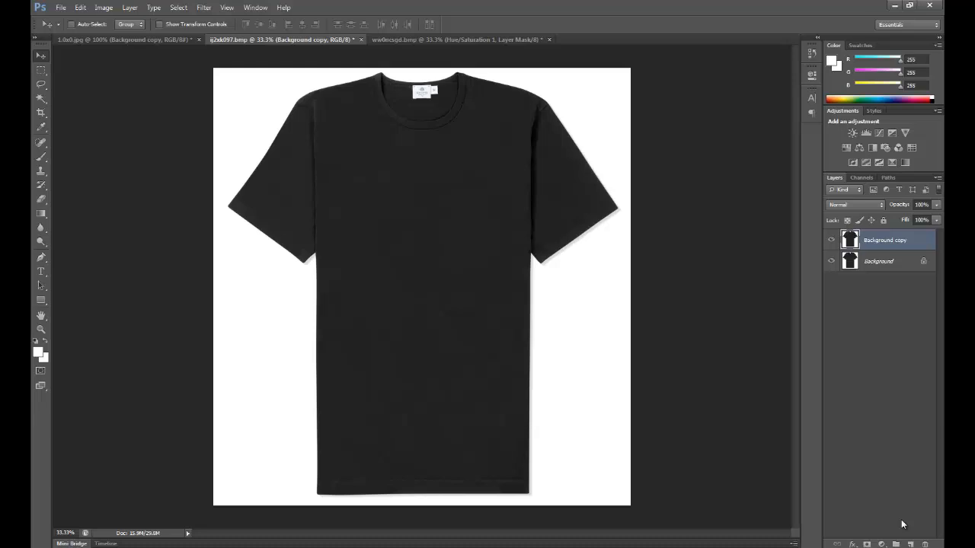
mouse_move(771, 442)
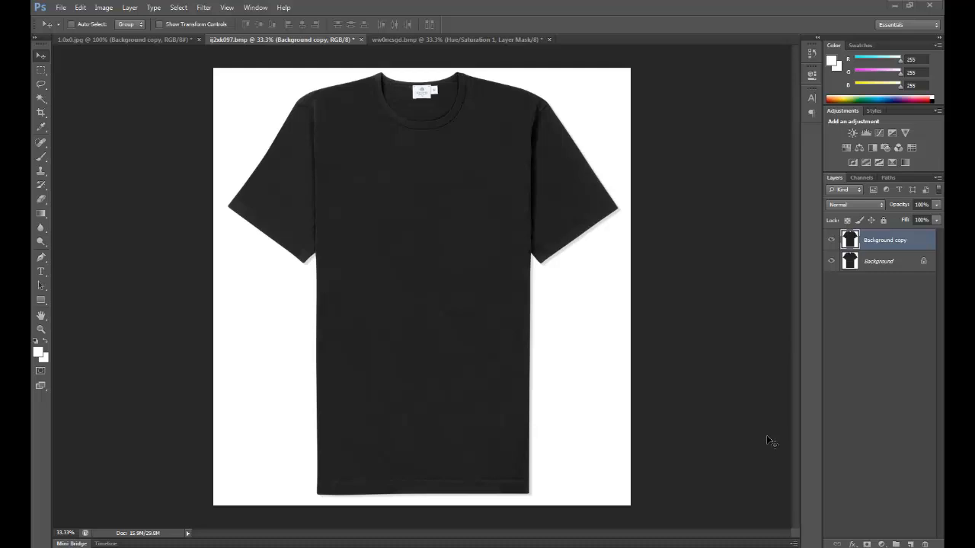
mouse_move(669, 356)
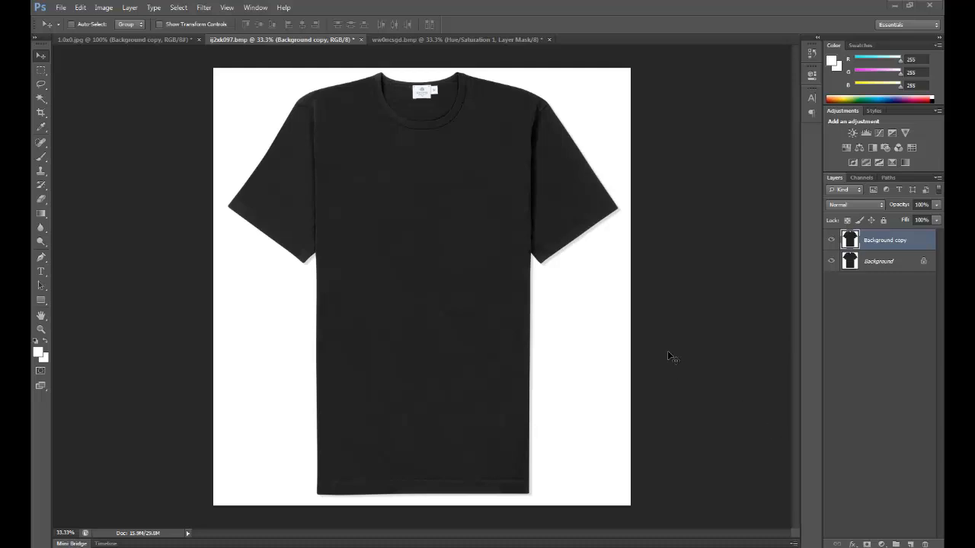
mouse_move(472, 109)
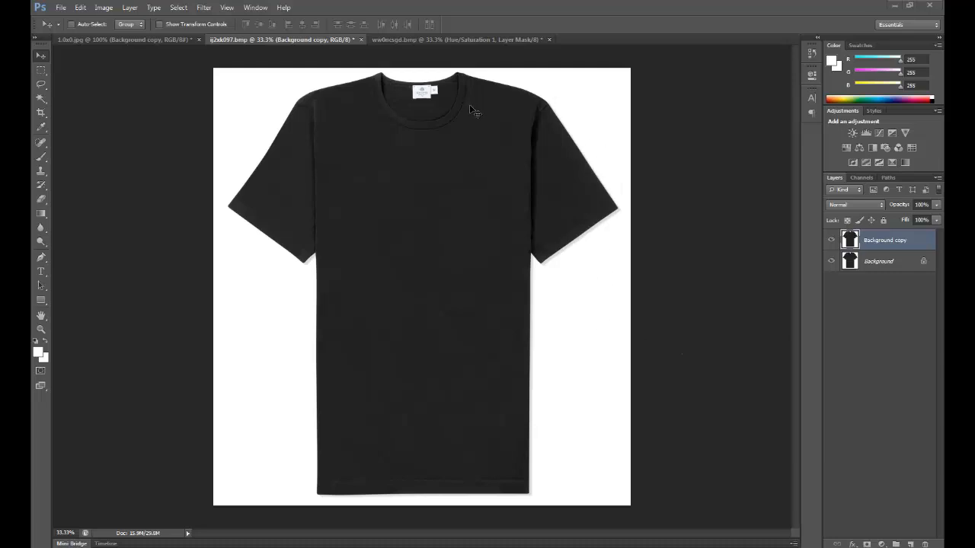
mouse_move(433, 100)
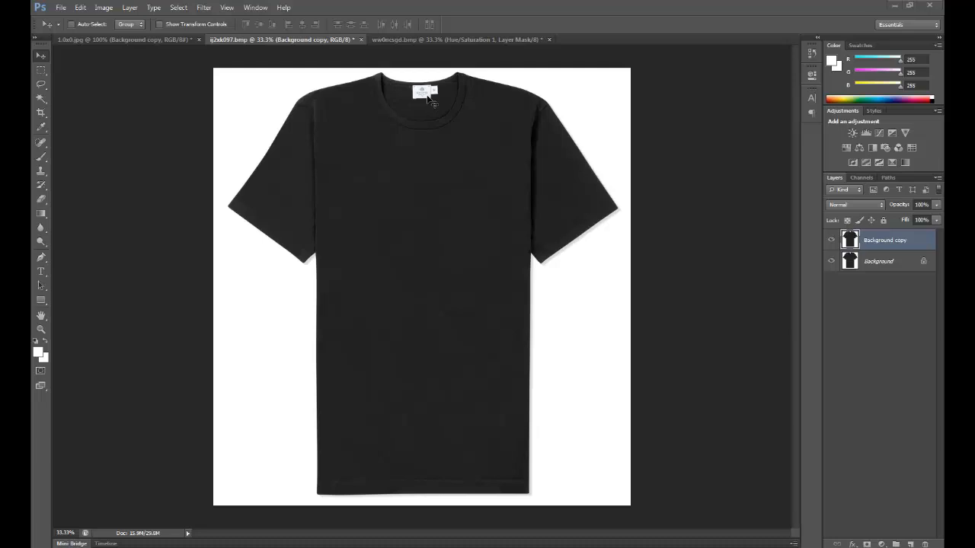
mouse_move(576, 271)
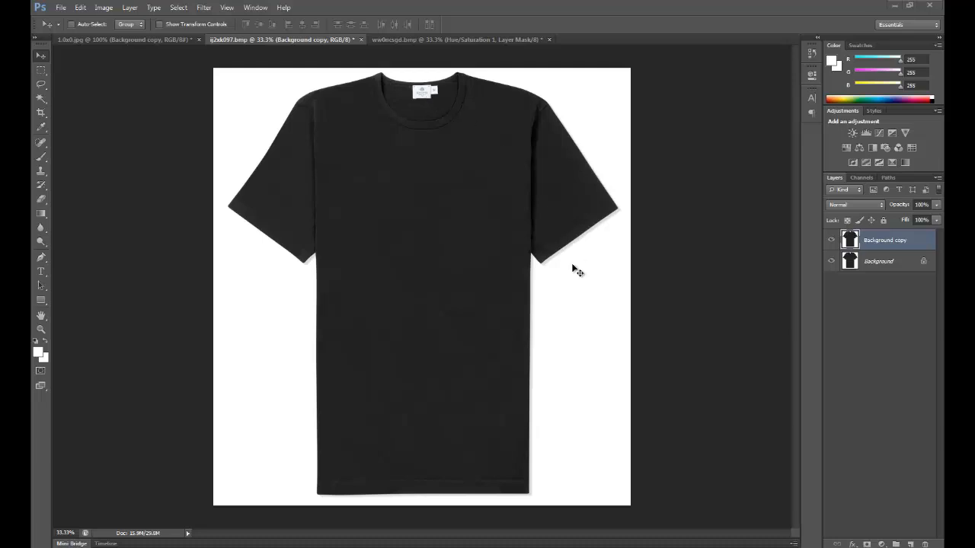
mouse_move(533, 314)
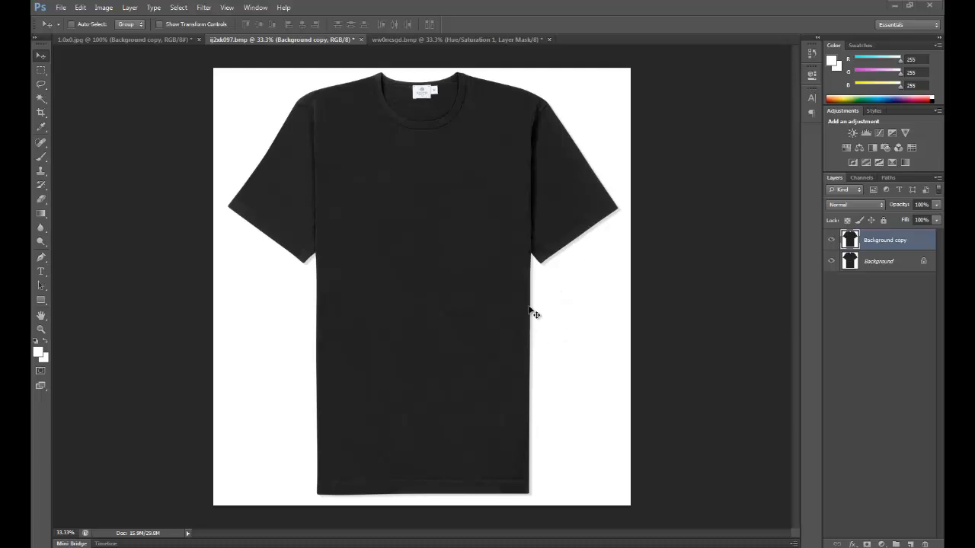
mouse_move(452, 195)
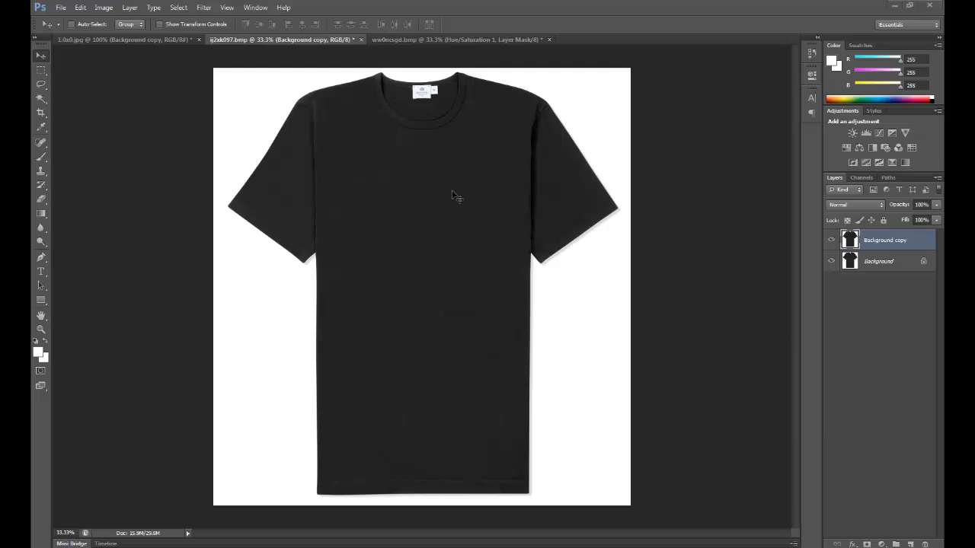
mouse_move(59, 110)
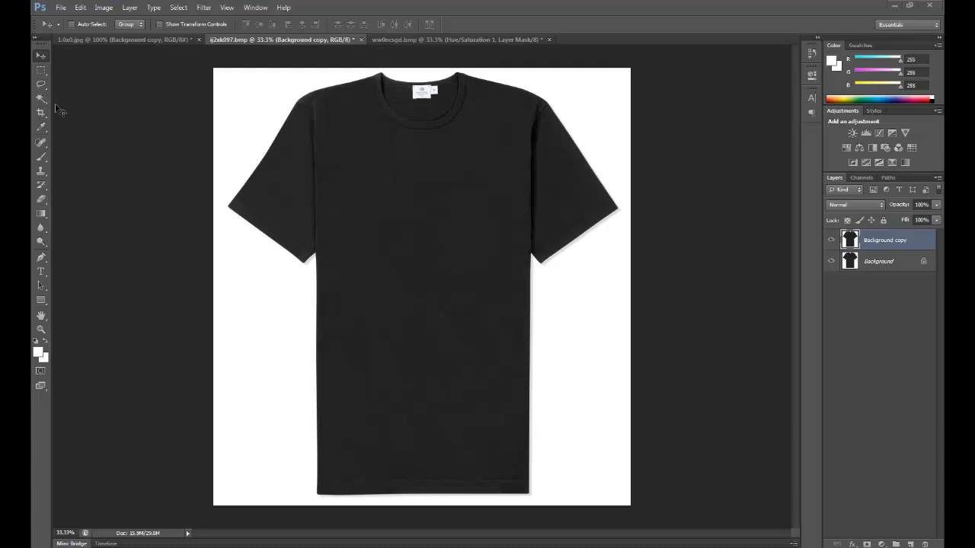
Pick the Magic Wand tool to select the t-shirt by colour
left_click(42, 98)
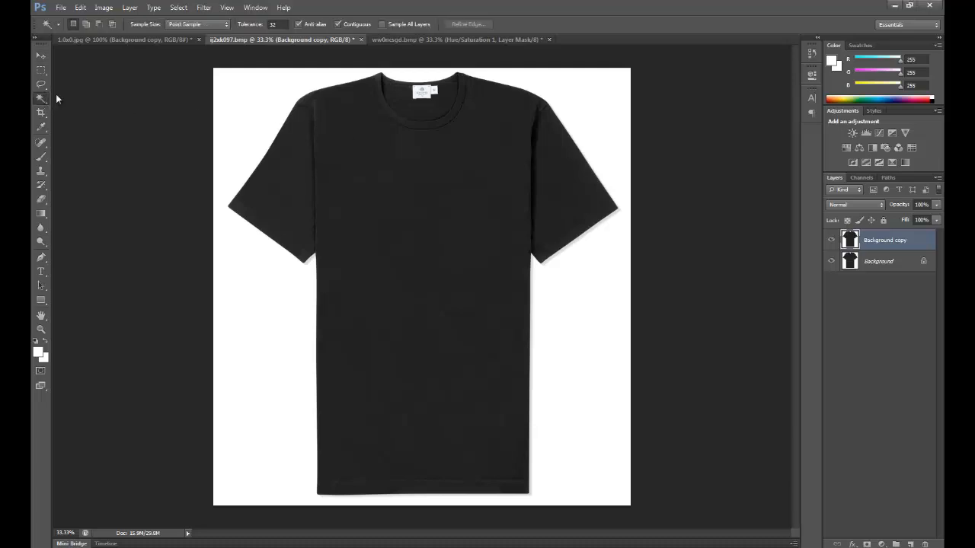
mouse_move(128, 93)
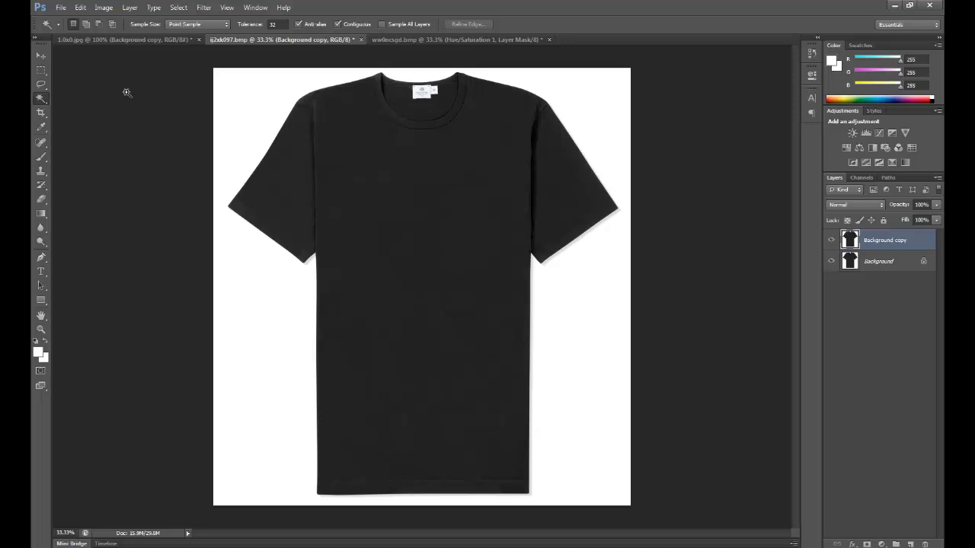
mouse_move(130, 94)
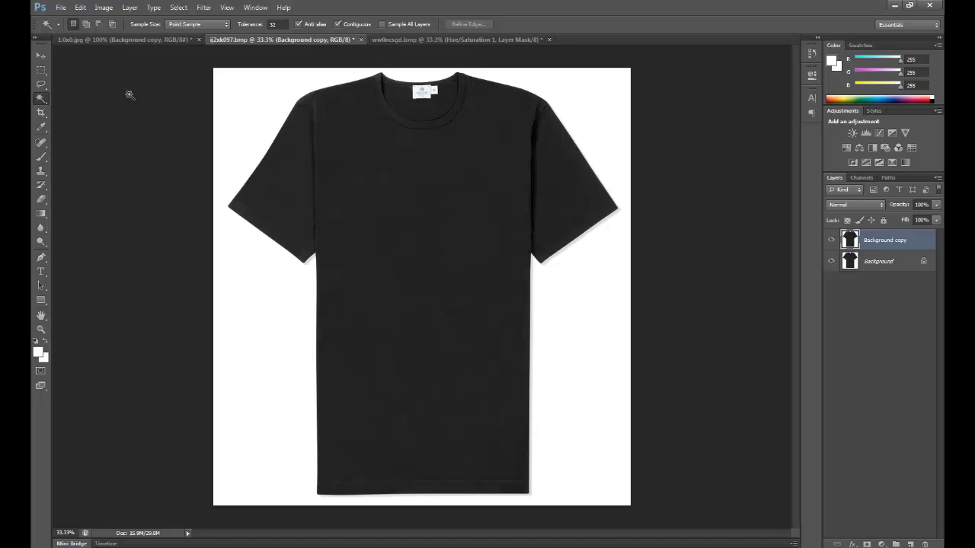
mouse_move(511, 186)
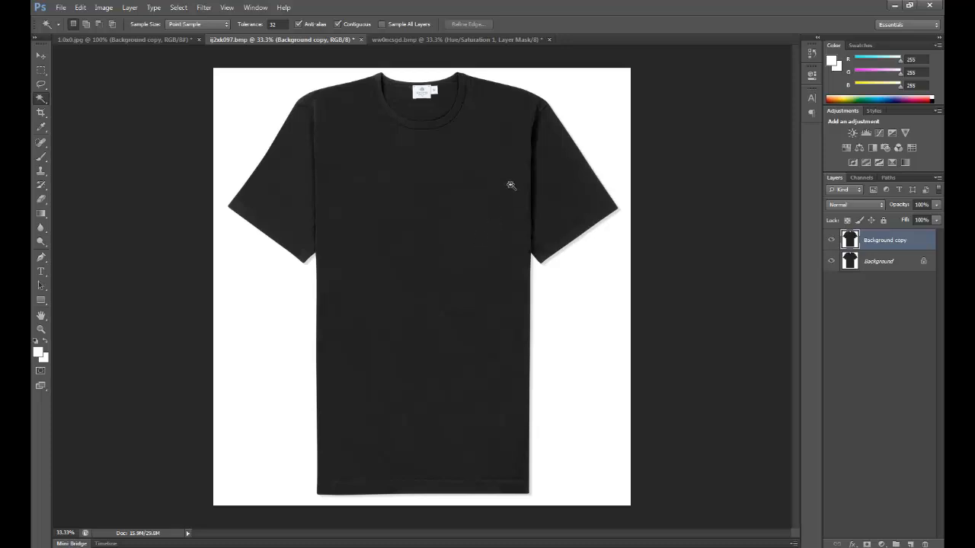
mouse_move(499, 190)
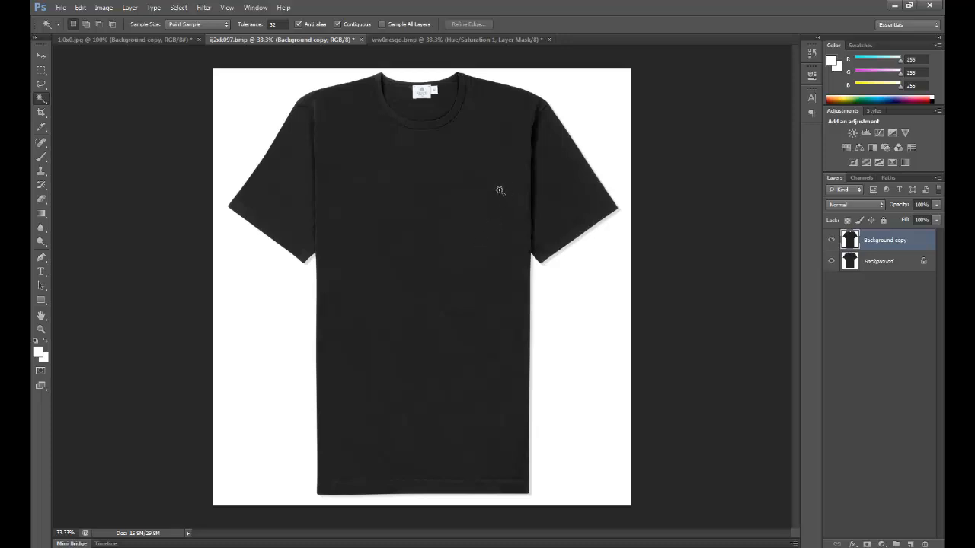
mouse_move(513, 177)
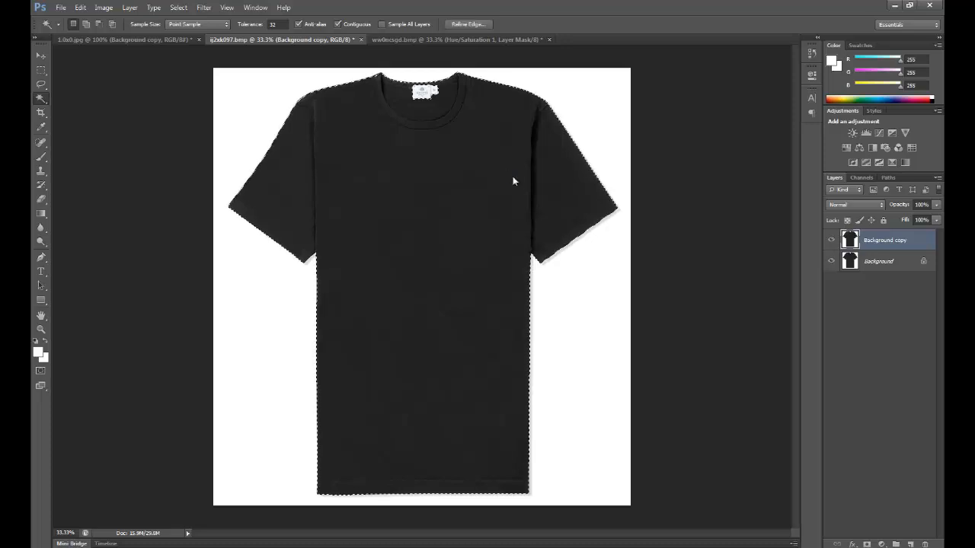
mouse_move(342, 121)
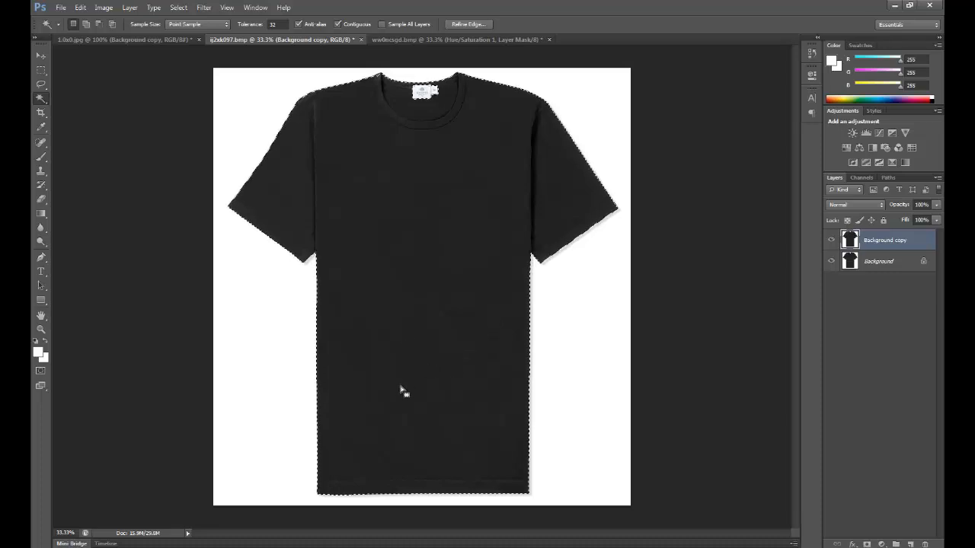
mouse_move(342, 112)
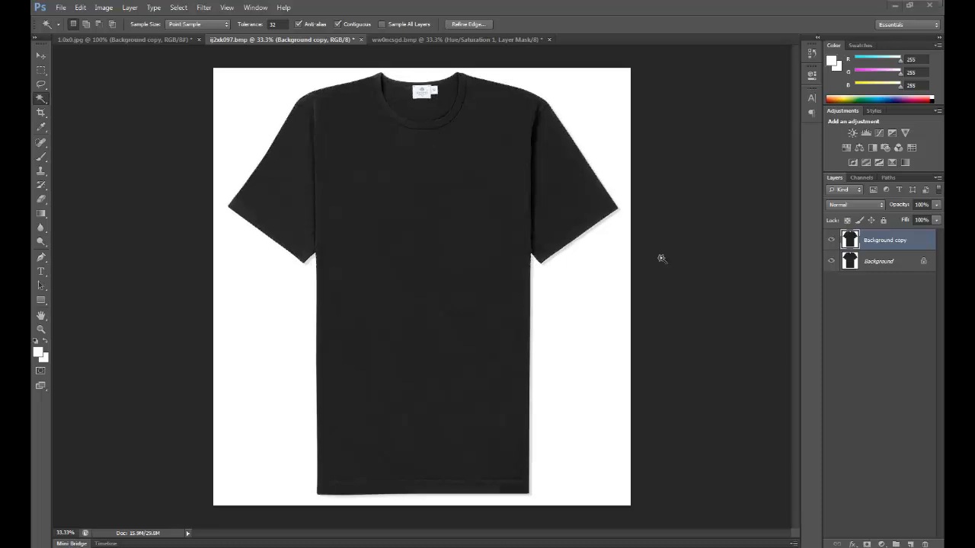
mouse_move(676, 268)
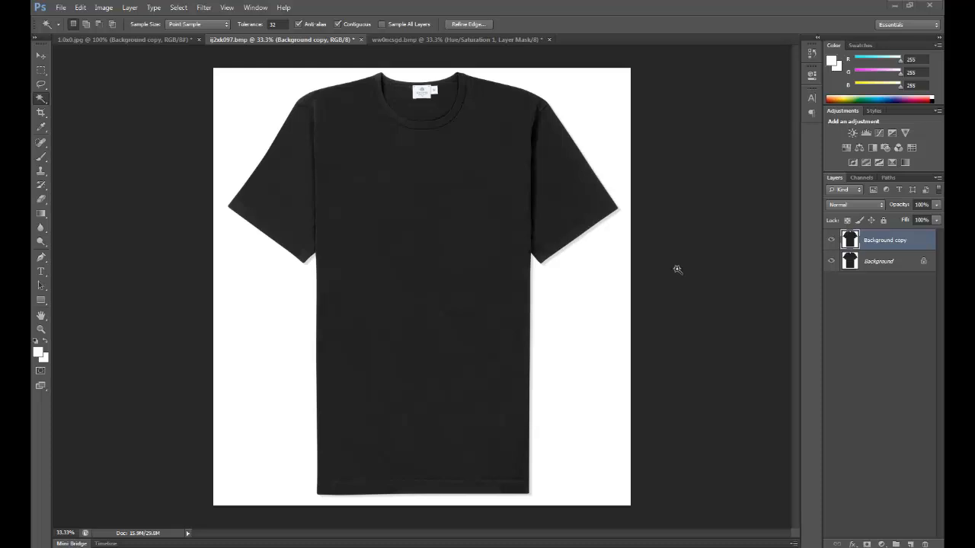
mouse_move(780, 211)
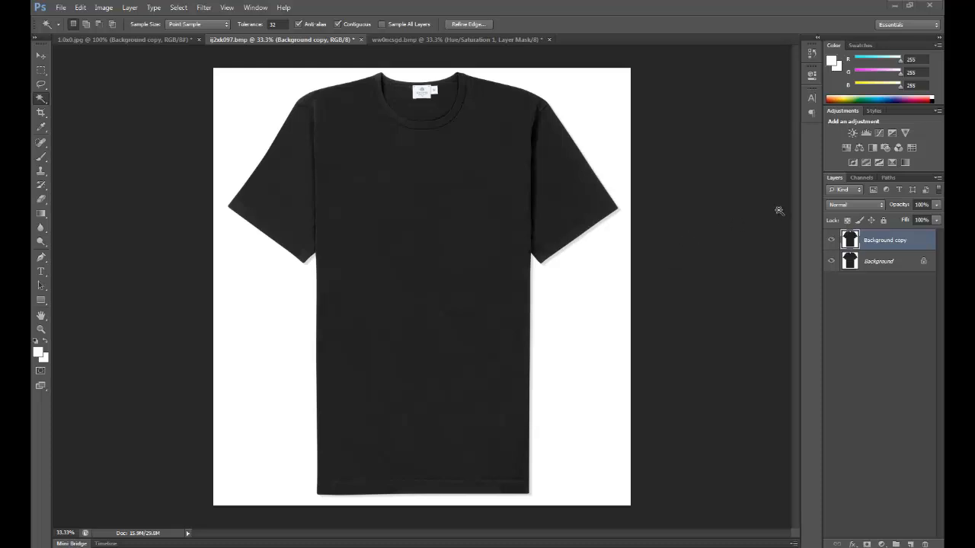
mouse_move(850, 153)
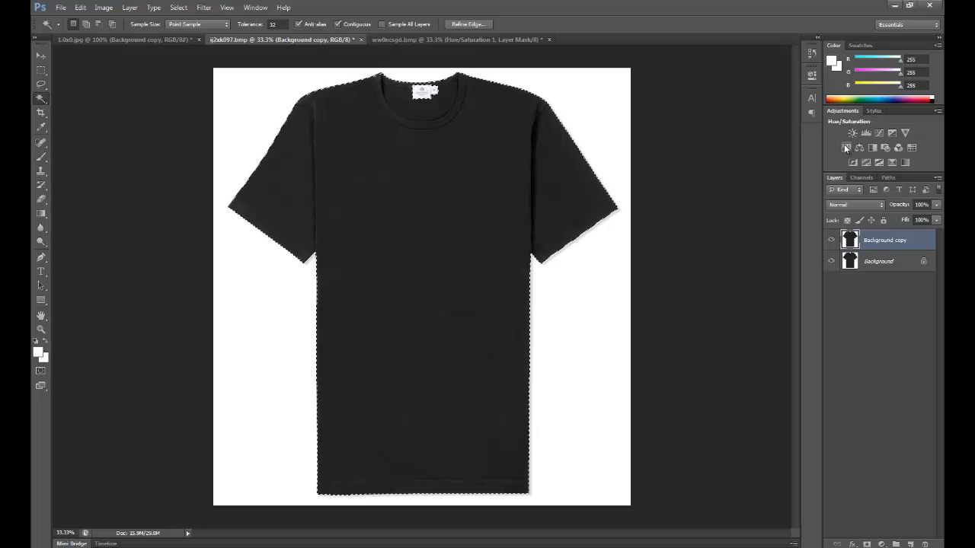
mouse_move(847, 148)
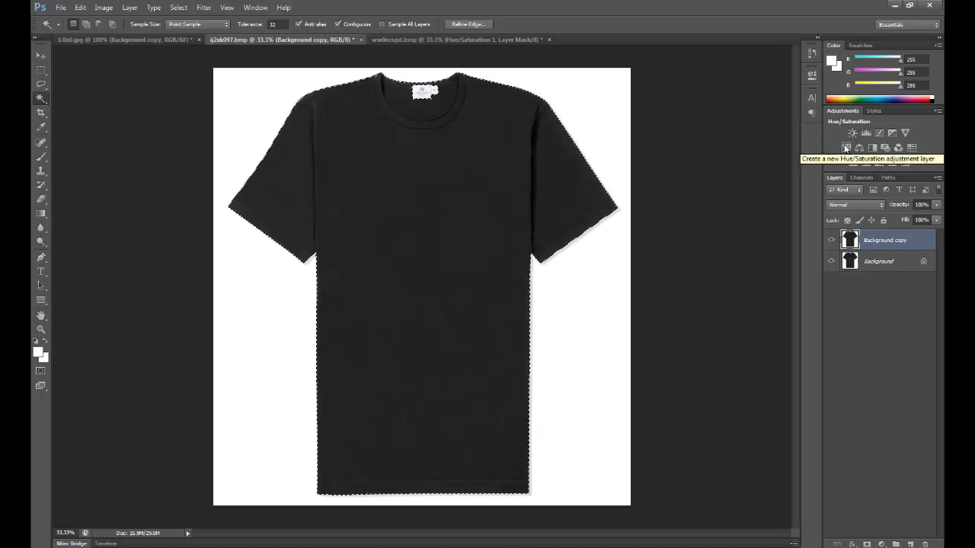
Add a Hue/Saturation adjustment layer masked to the selected t-shirt
left_click(847, 148)
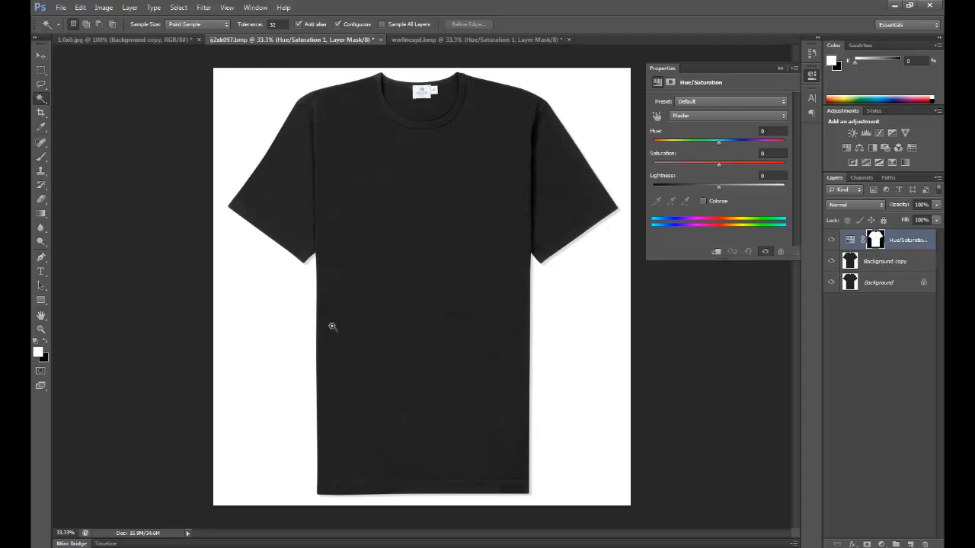
mouse_move(452, 292)
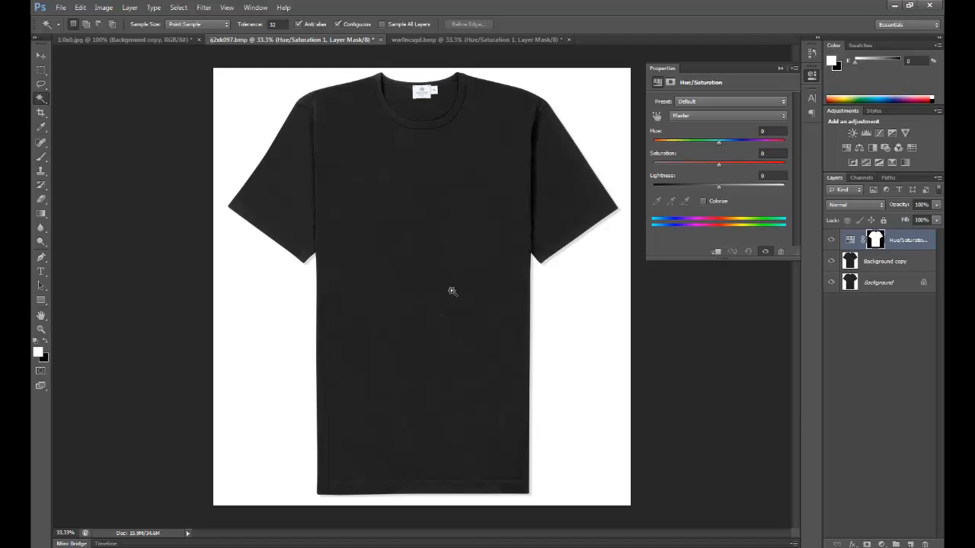
mouse_move(722, 183)
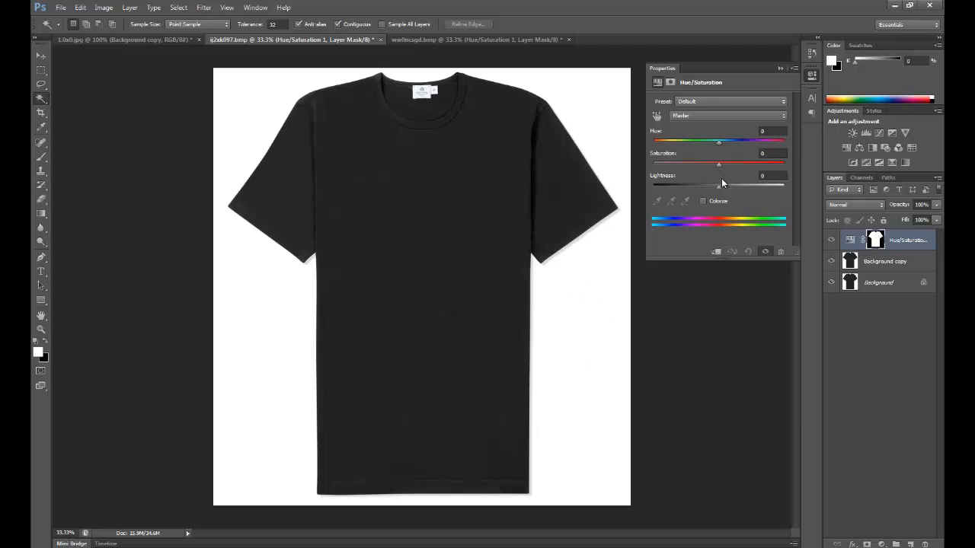
mouse_move(716, 166)
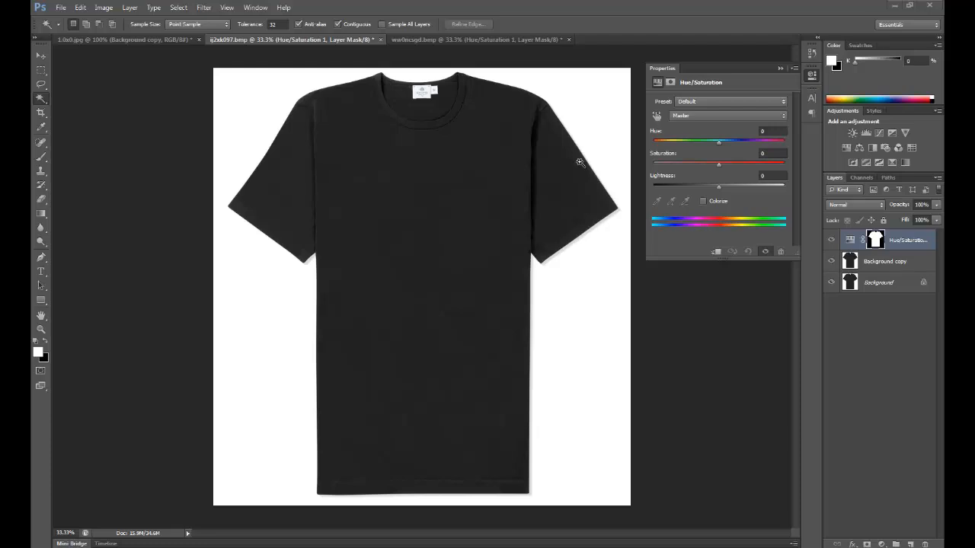
mouse_move(702, 204)
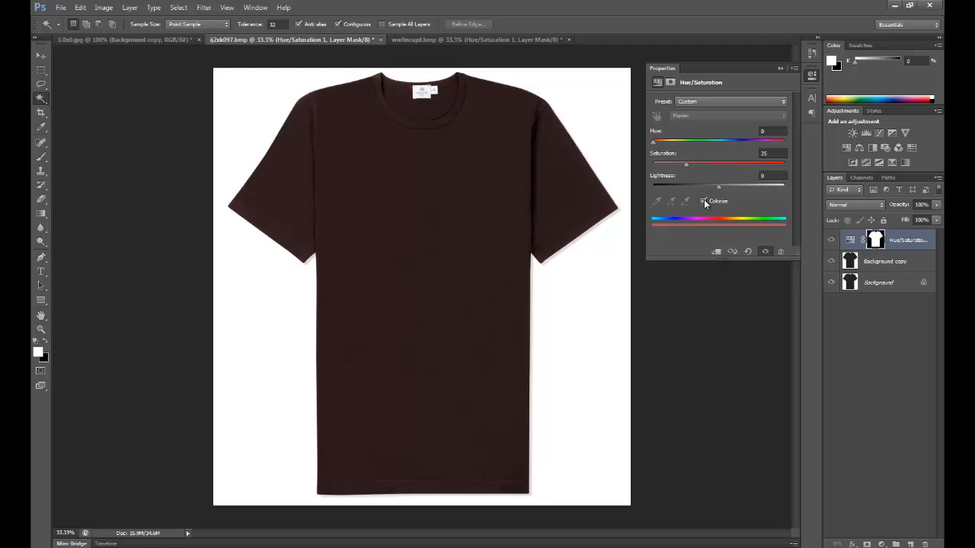
mouse_move(692, 166)
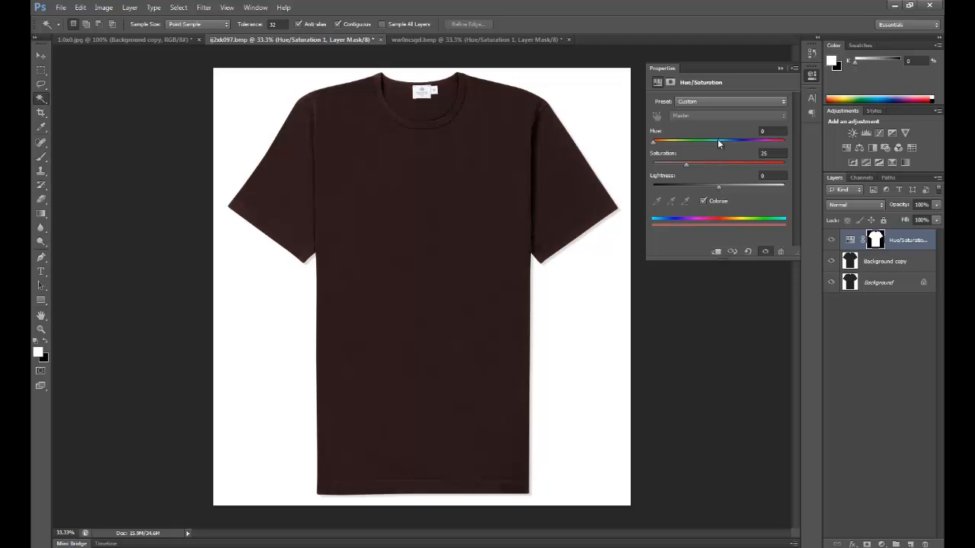
mouse_move(700, 167)
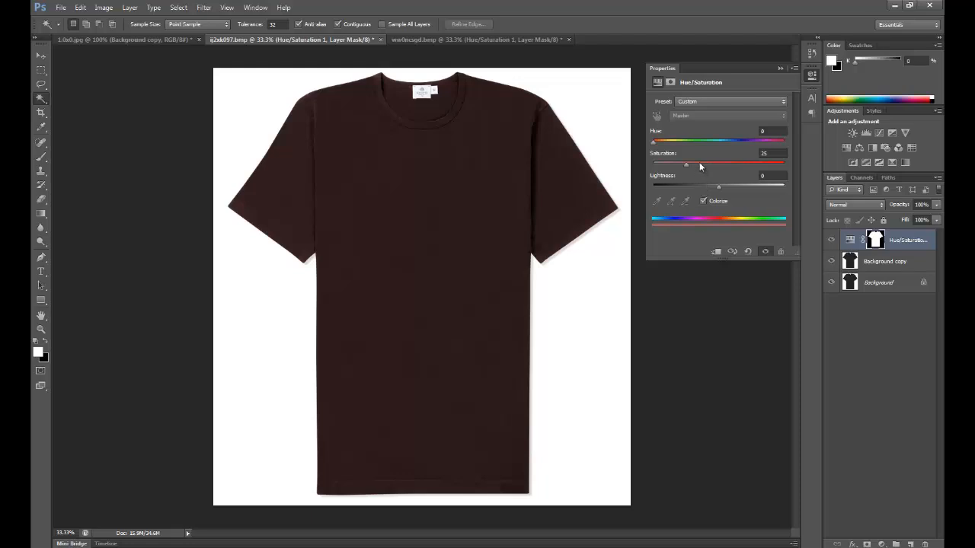
mouse_move(707, 168)
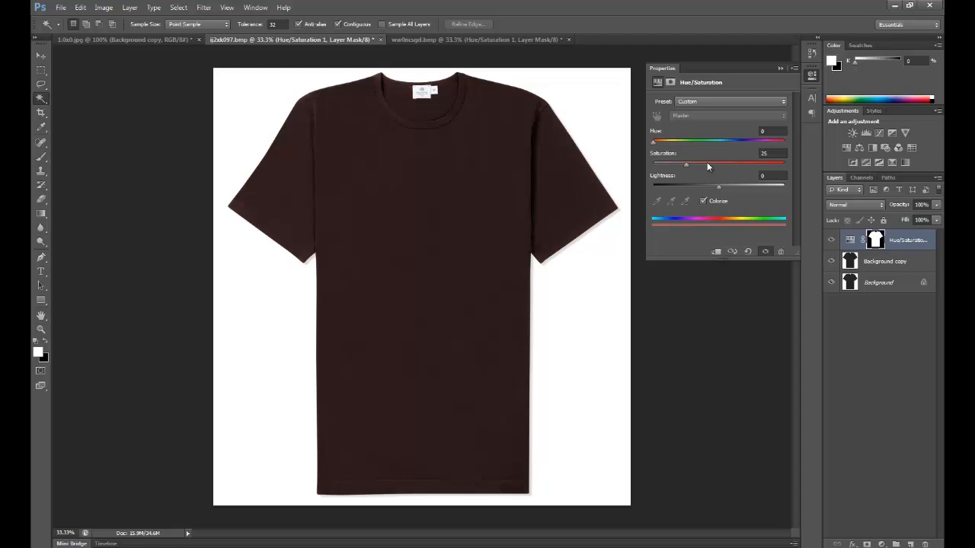
mouse_move(667, 155)
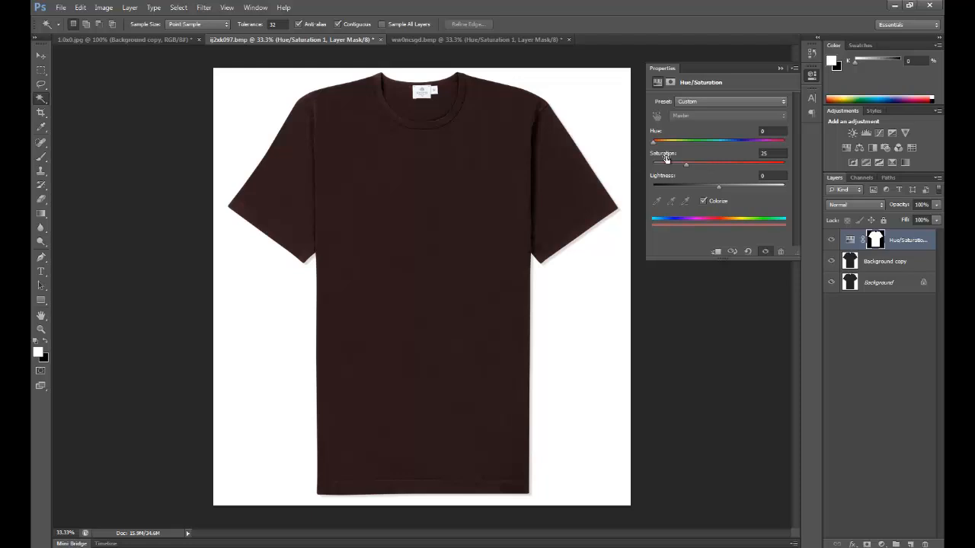
mouse_move(652, 143)
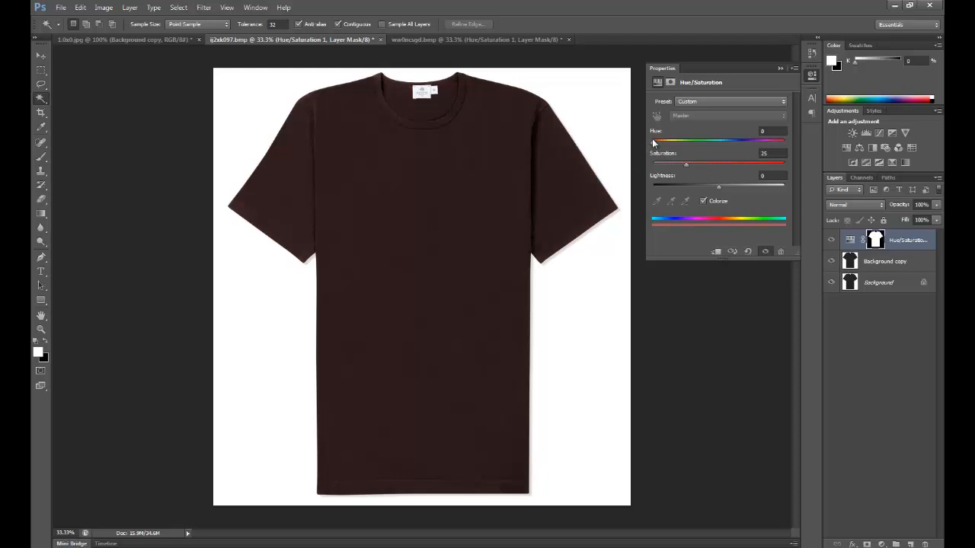
Slide Hue to the right so the colorized shirt turns dark purple
left_click_drag(652, 140, 762, 141)
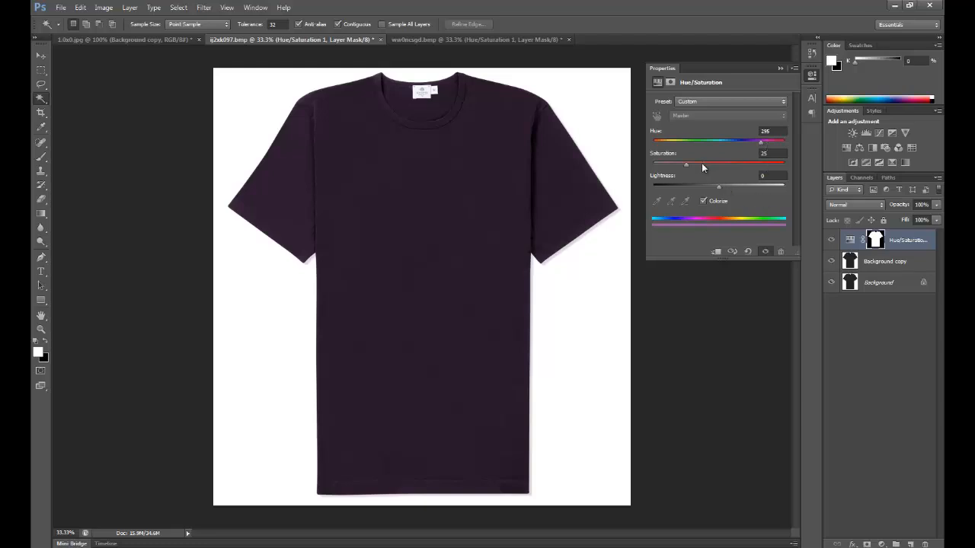
mouse_move(687, 168)
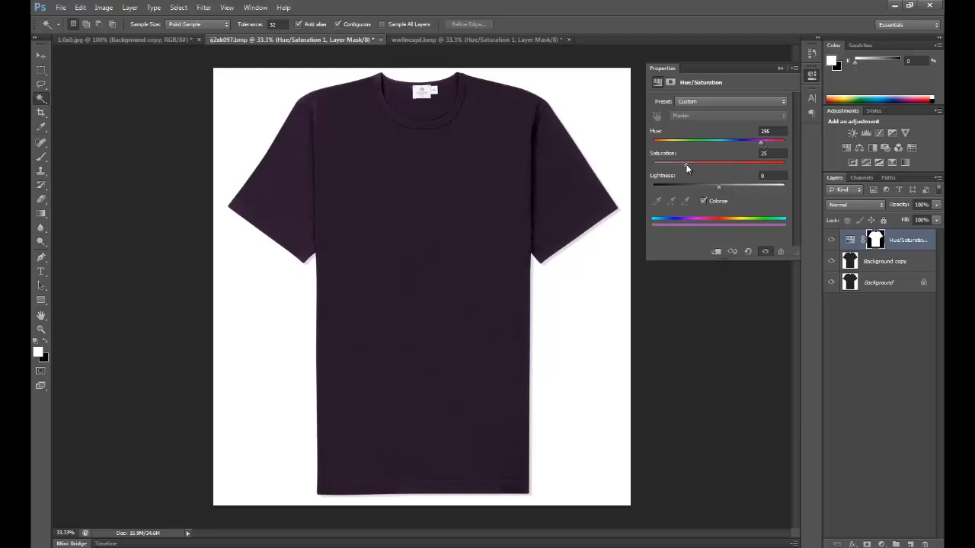
Push Saturation to fully vivid, then pull it back to a muted deep purple
left_click_drag(686, 161, 738, 161)
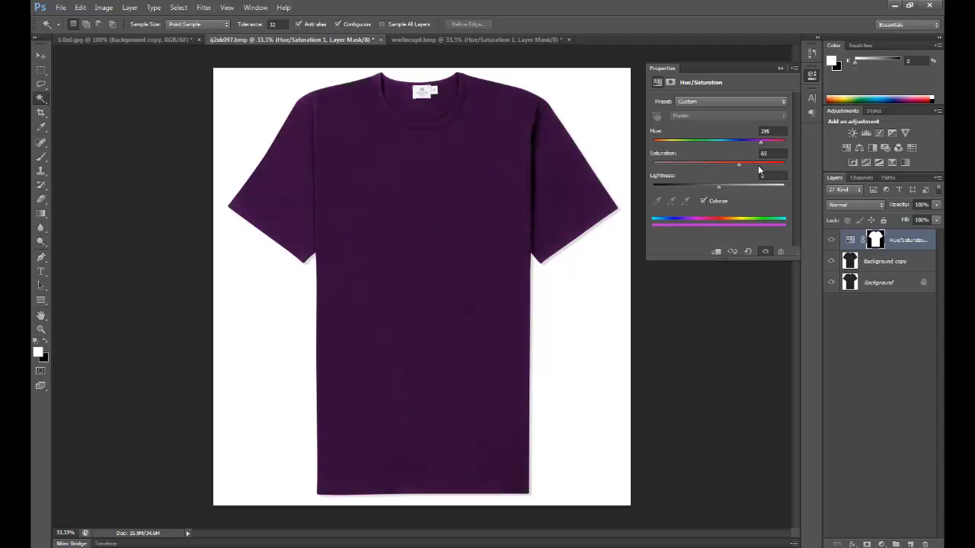
left_click_drag(738, 165, 784, 165)
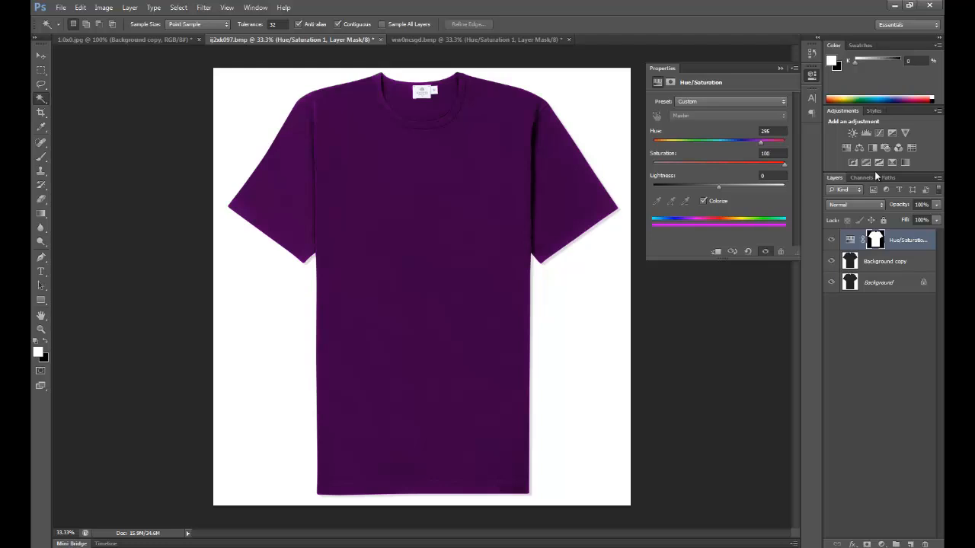
mouse_move(876, 176)
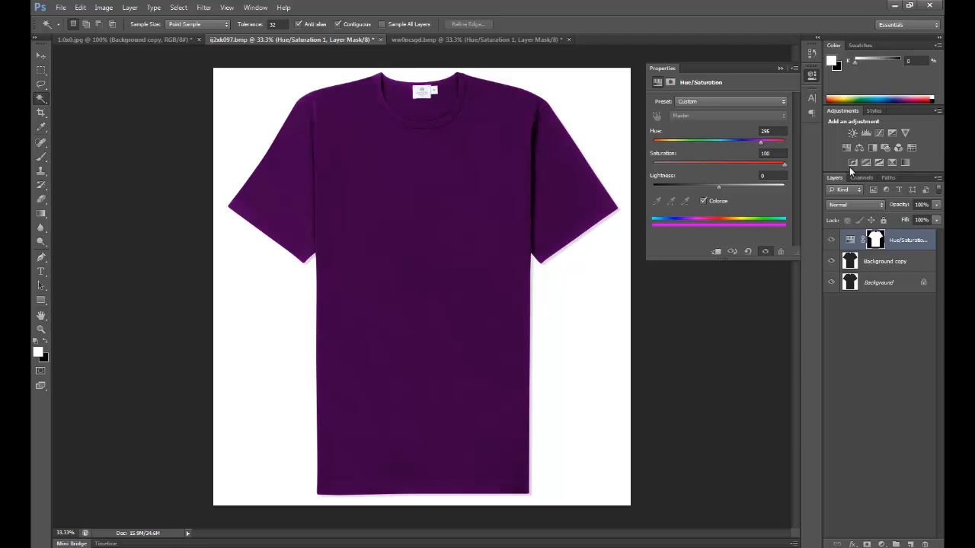
left_click_drag(760, 163, 767, 163)
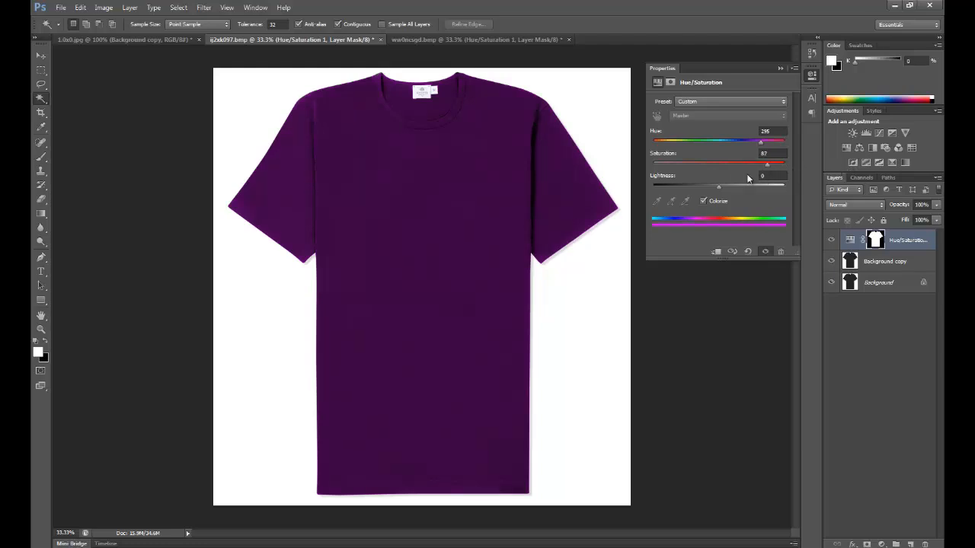
left_click_drag(768, 165, 700, 165)
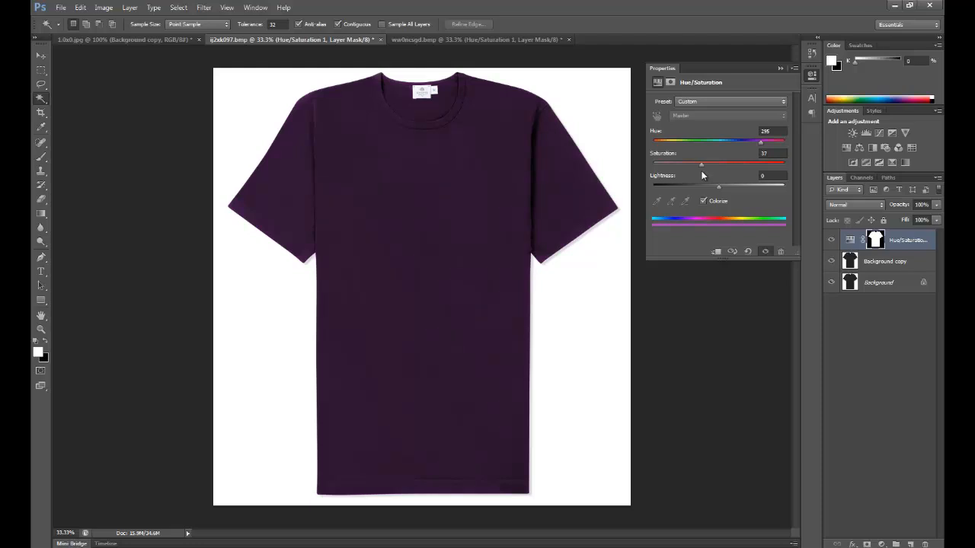
left_click_drag(700, 163, 718, 162)
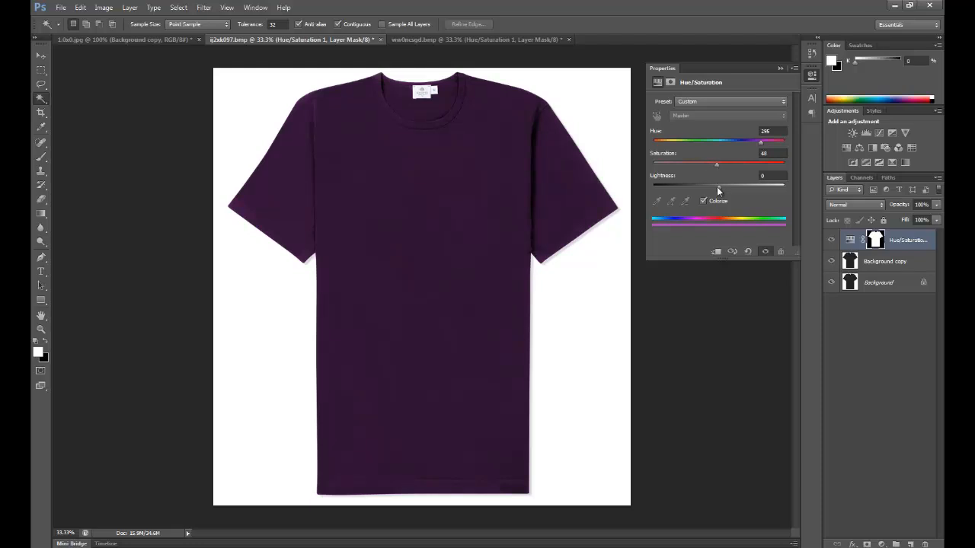
left_click_drag(716, 186, 741, 186)
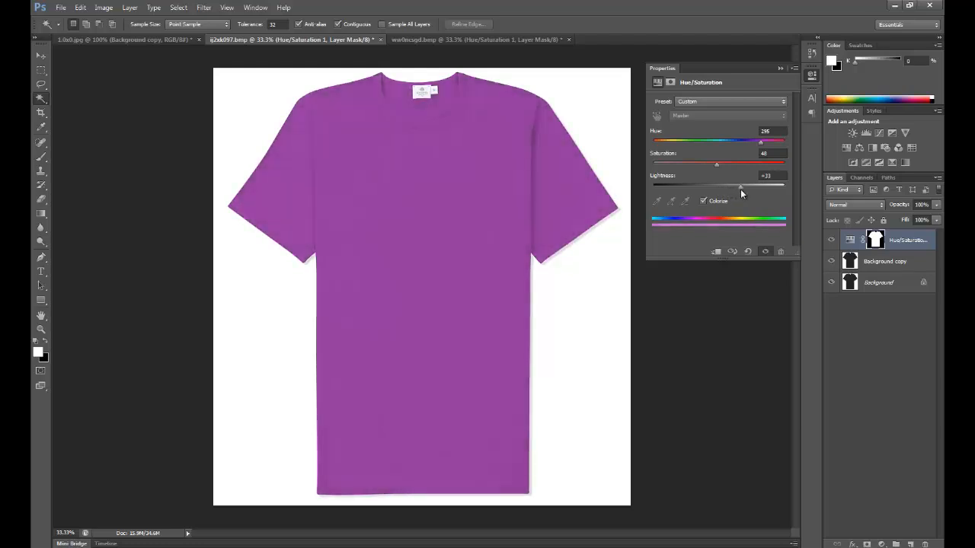
mouse_move(740, 187)
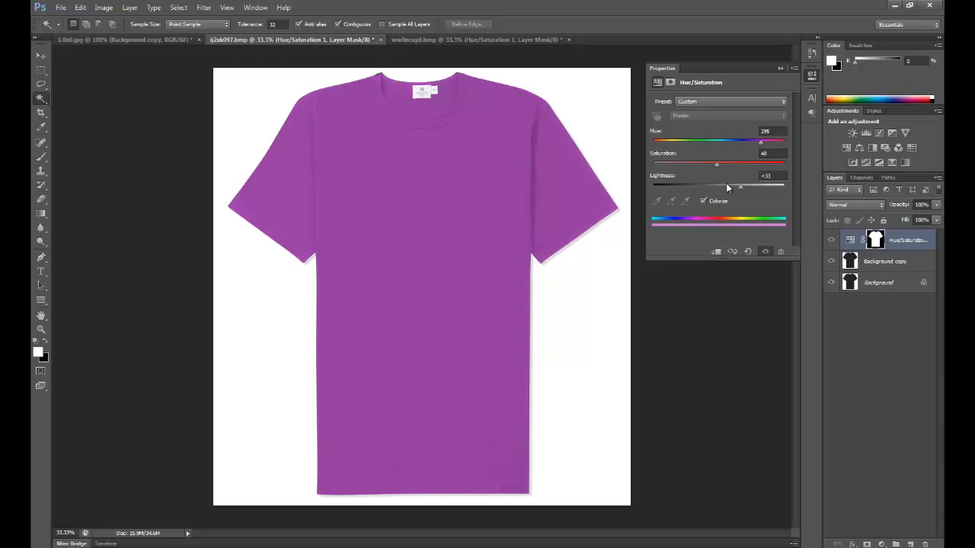
mouse_move(737, 192)
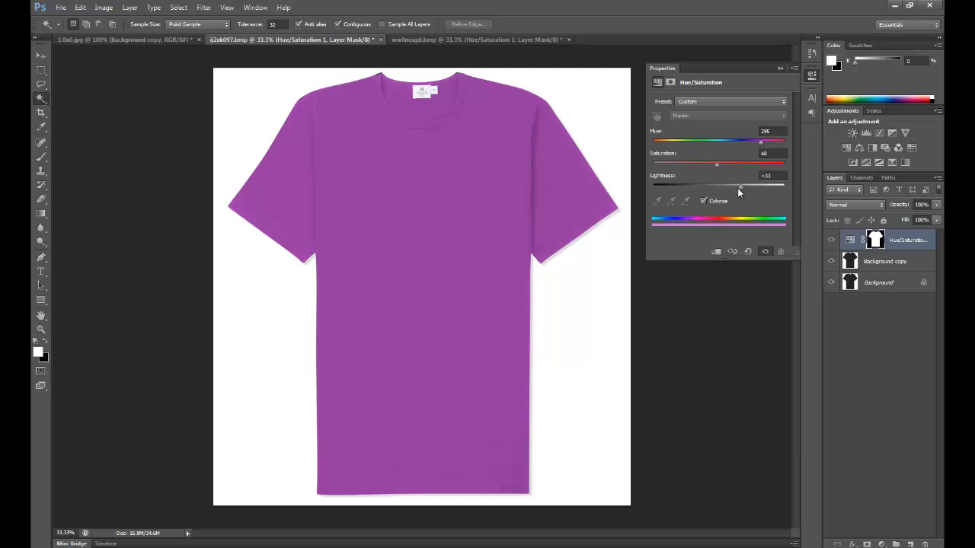
mouse_move(742, 190)
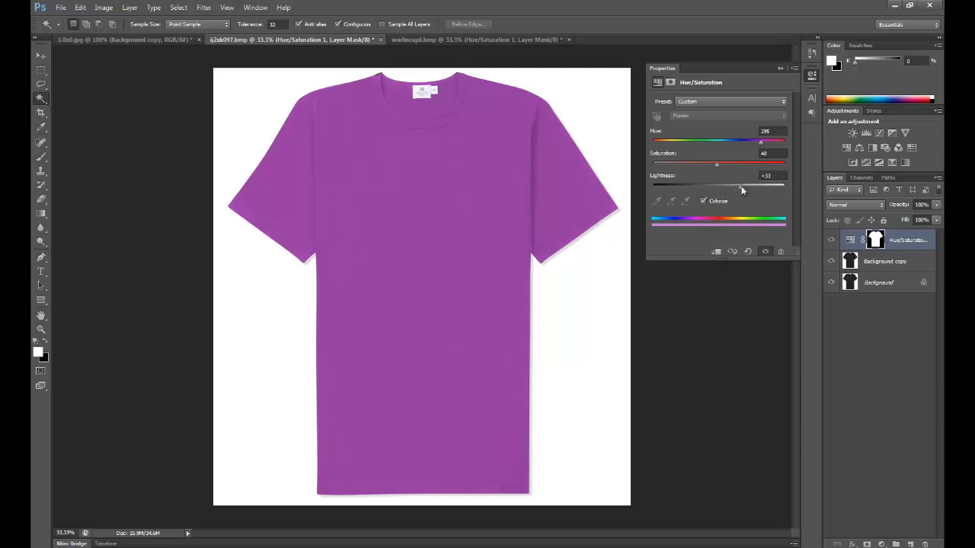
left_click_drag(744, 186, 728, 186)
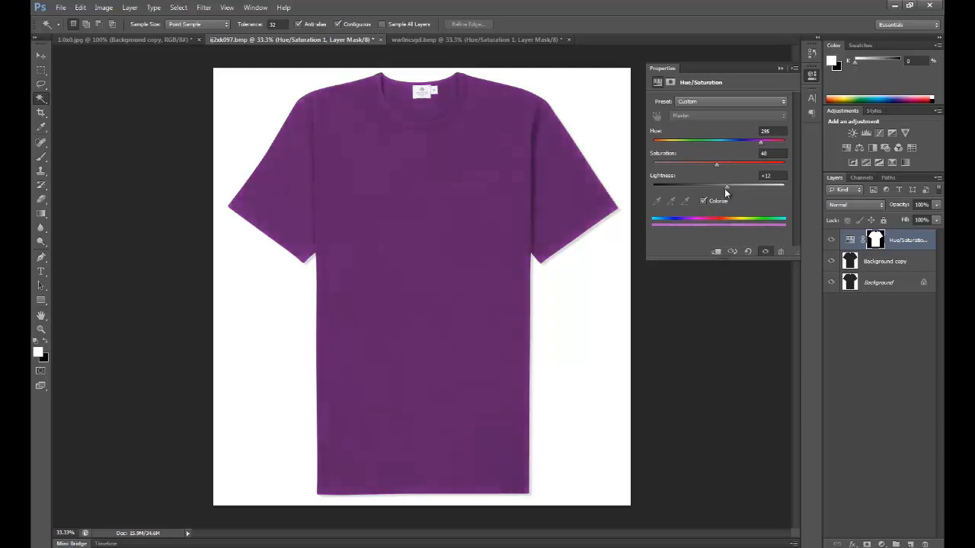
left_click_drag(761, 186, 719, 185)
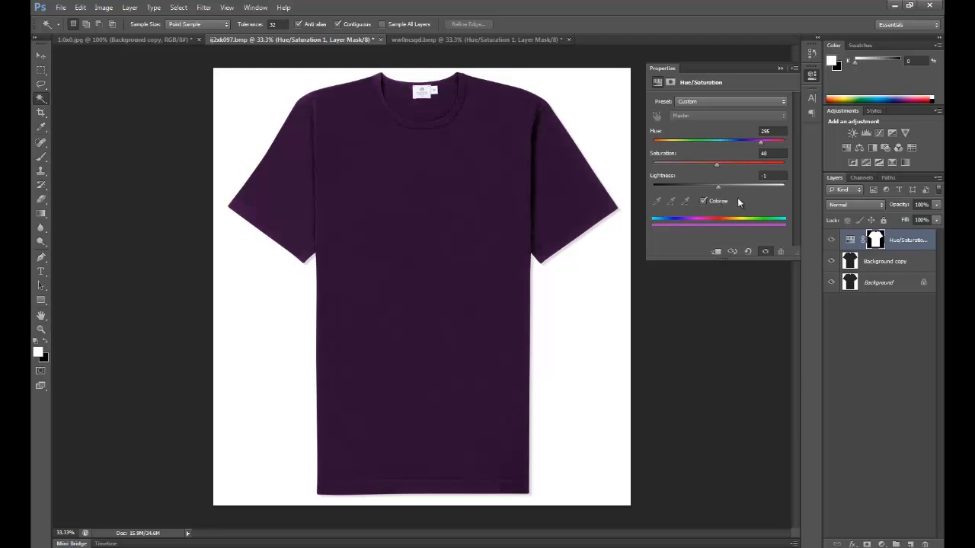
mouse_move(623, 377)
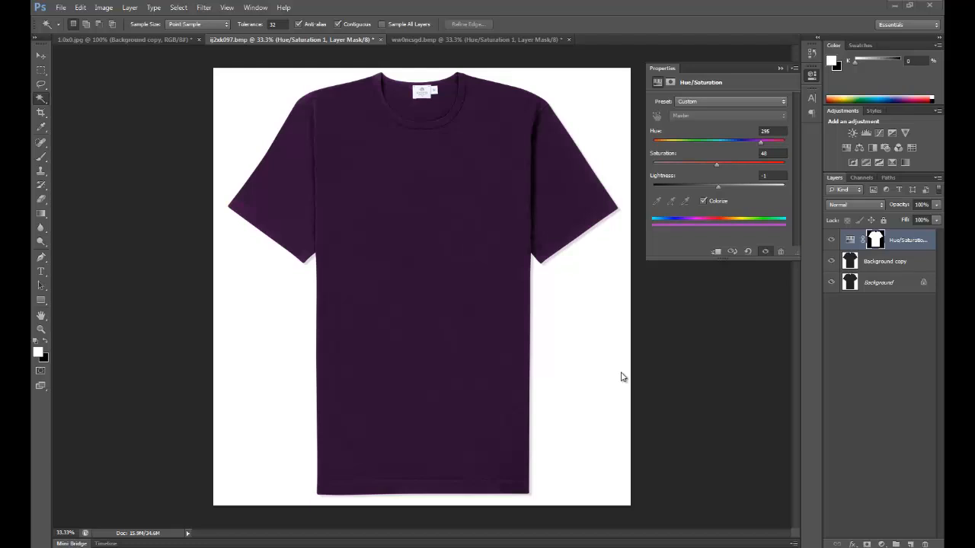
mouse_move(502, 291)
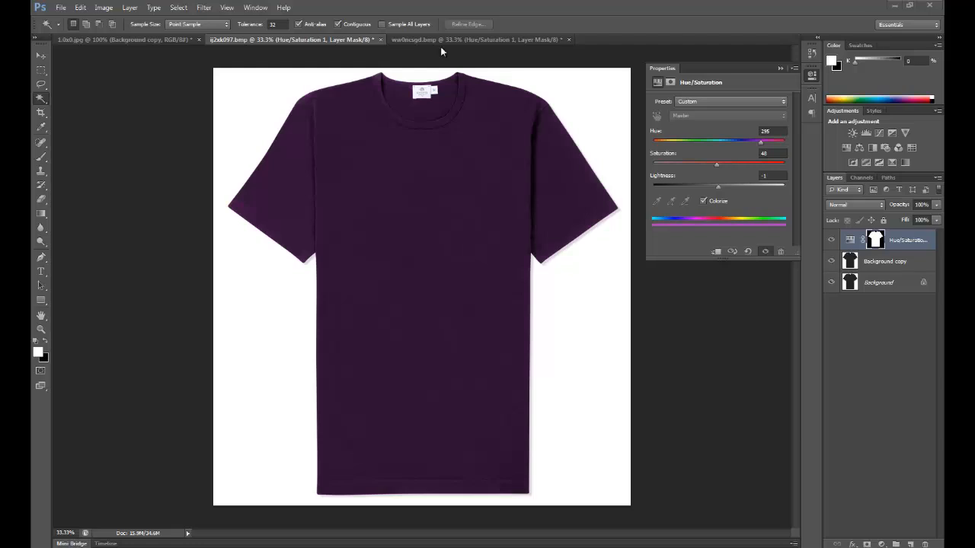
mouse_move(184, 274)
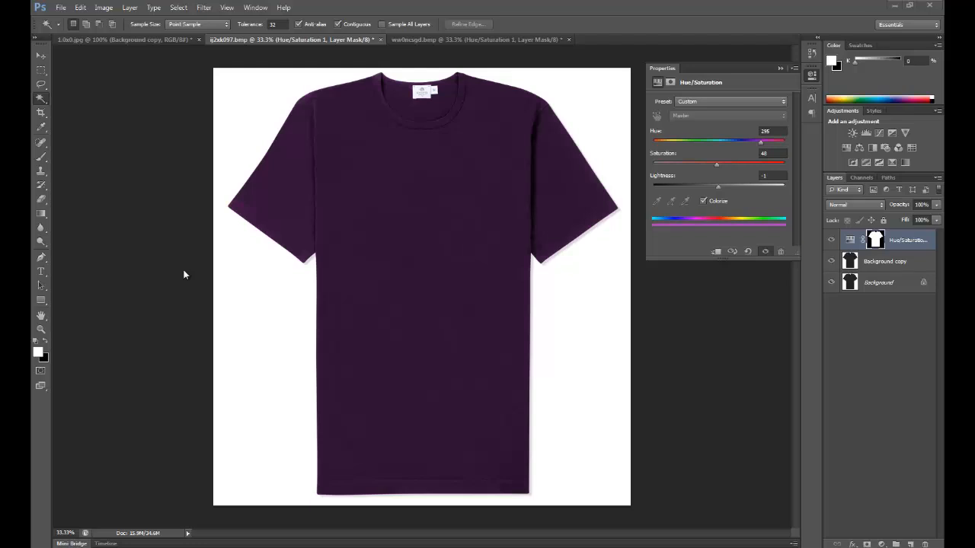
mouse_move(561, 165)
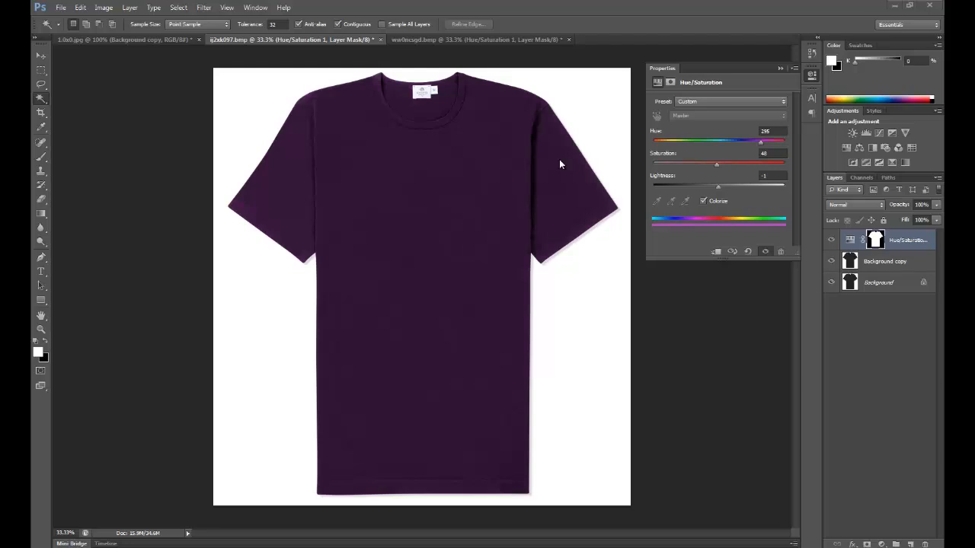
mouse_move(434, 388)
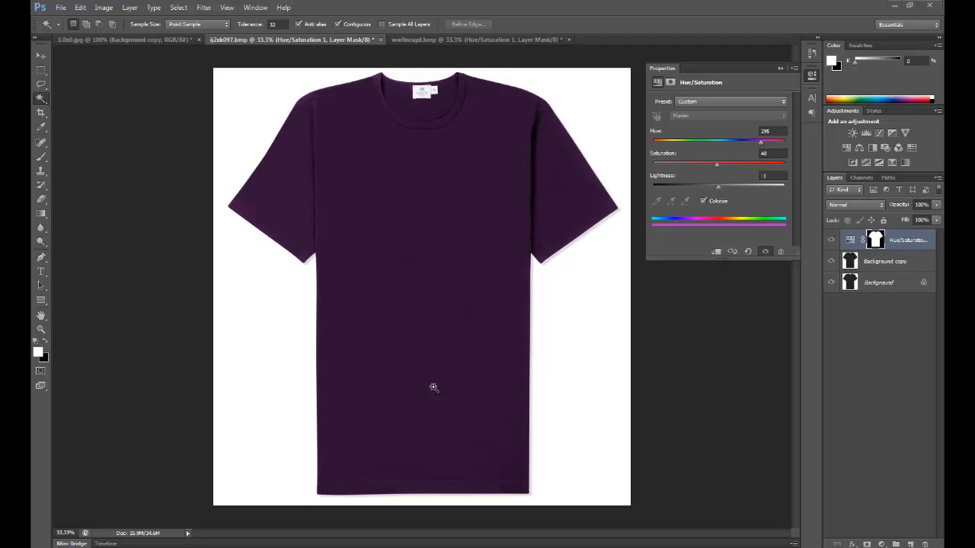
mouse_move(393, 180)
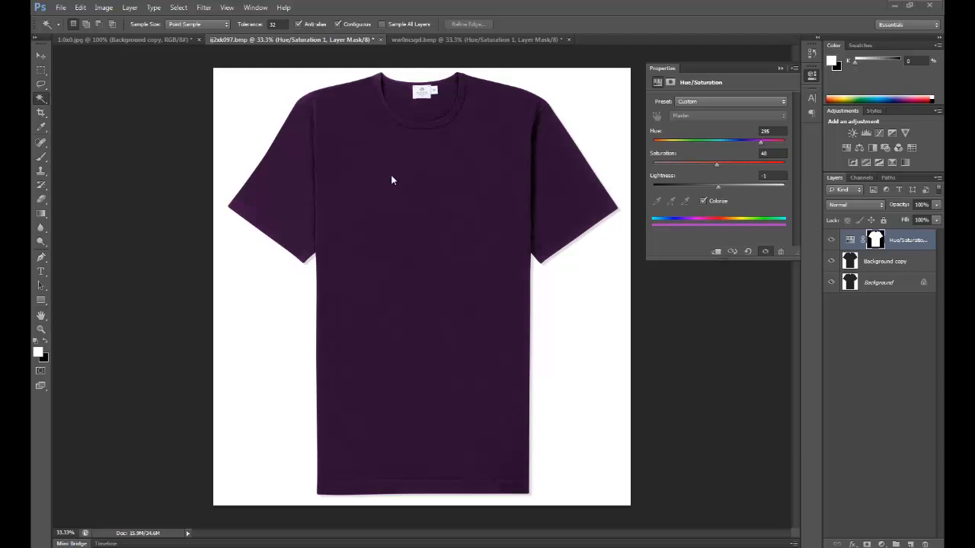